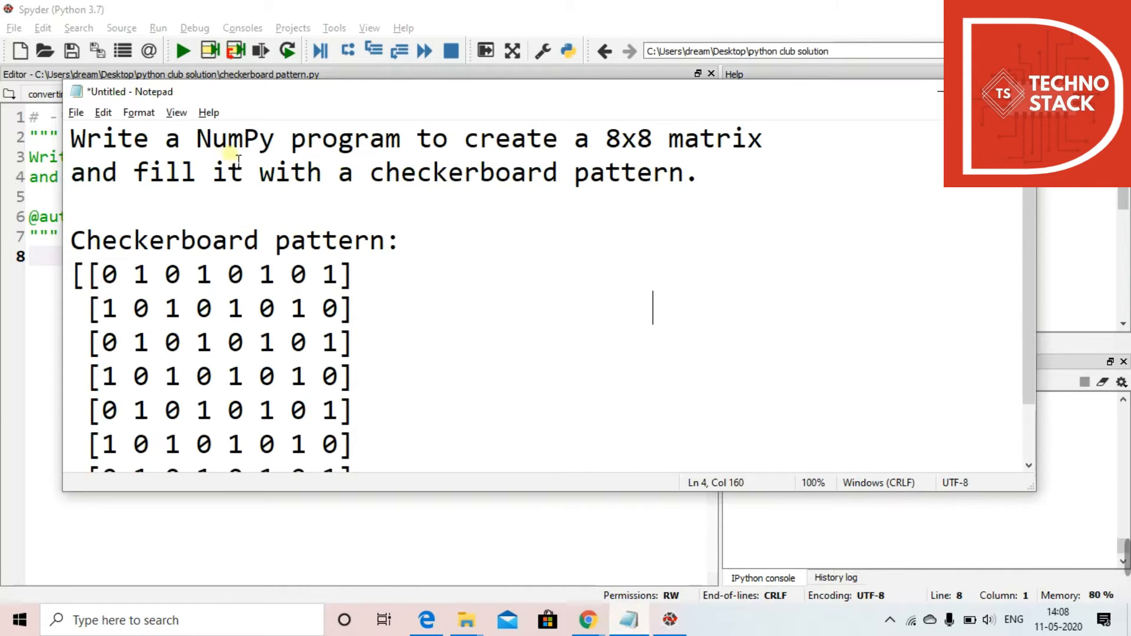
{"action": "mouse_move", "coordinate": [689, 151]}
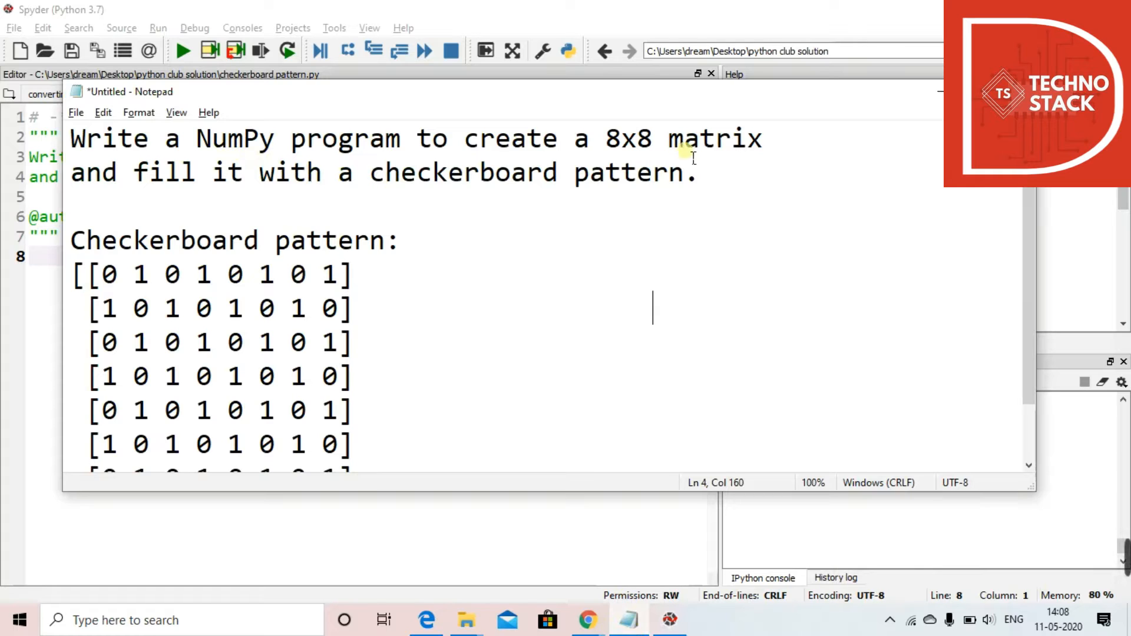
{"action": "mouse_move", "coordinate": [537, 198]}
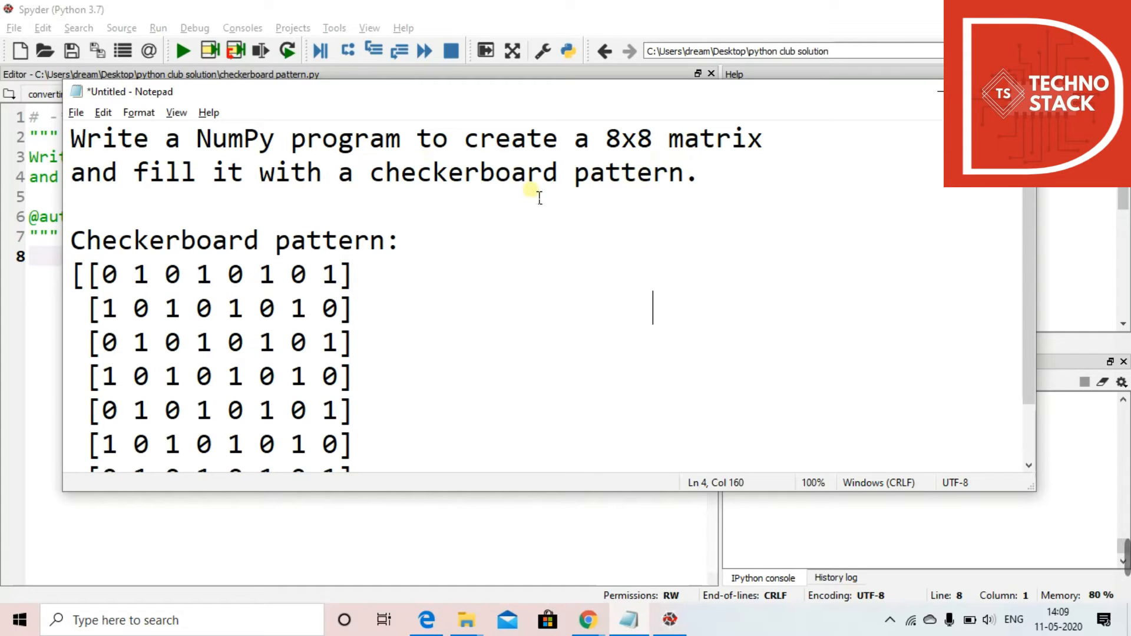
{"action": "mouse_move", "coordinate": [507, 401]}
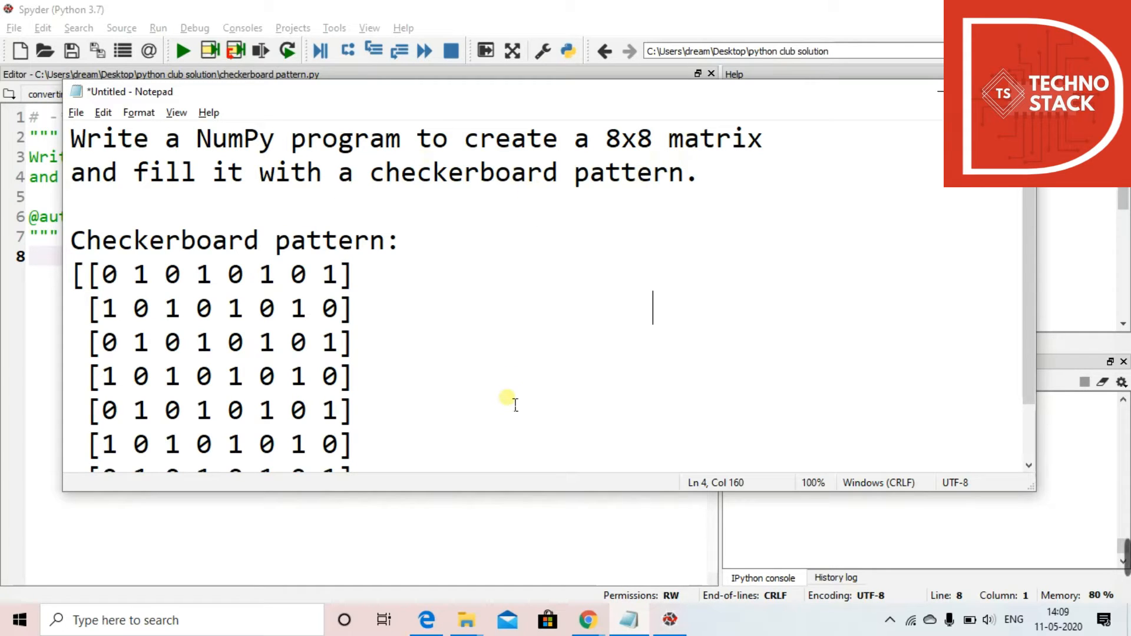
{"action": "mouse_move", "coordinate": [625, 298]}
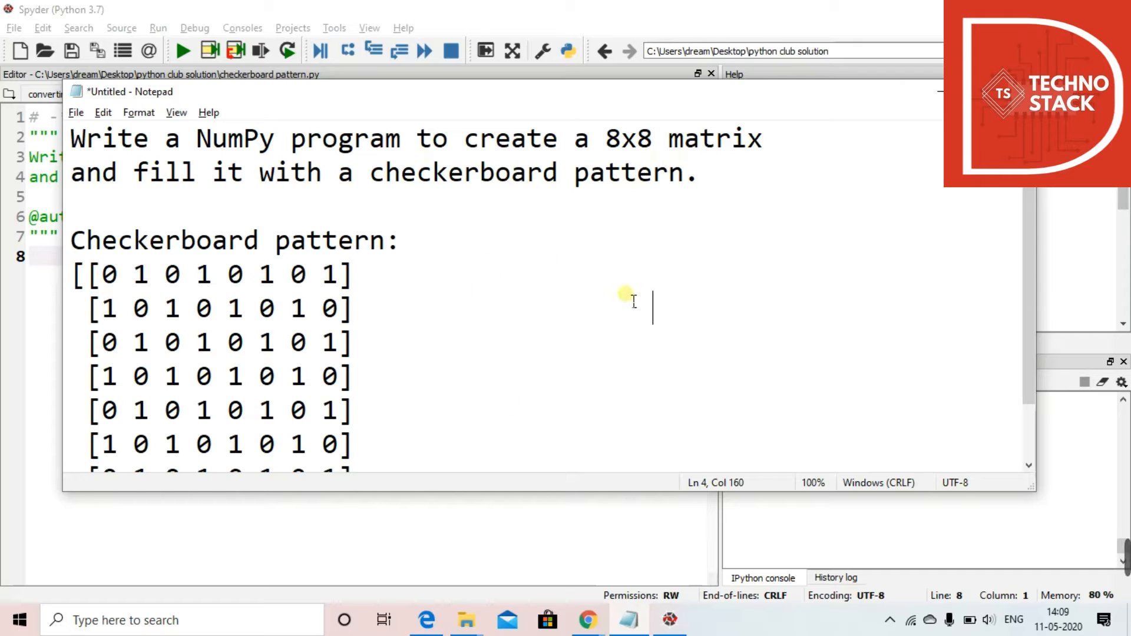
{"action": "mouse_move", "coordinate": [440, 485]}
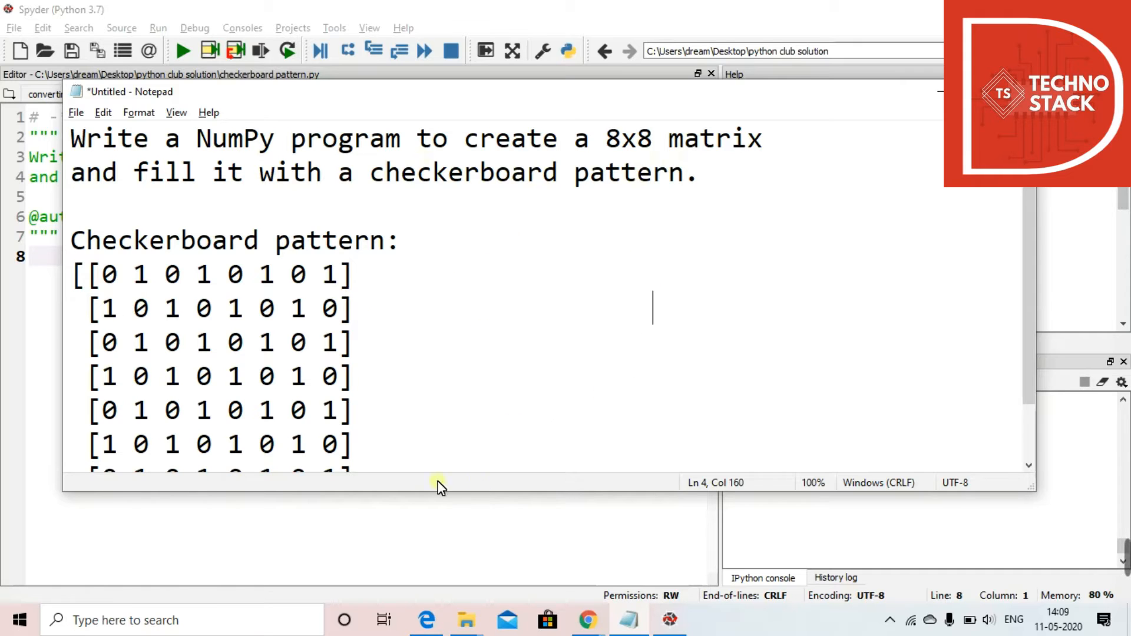
{"action": "mouse_move", "coordinate": [490, 241]}
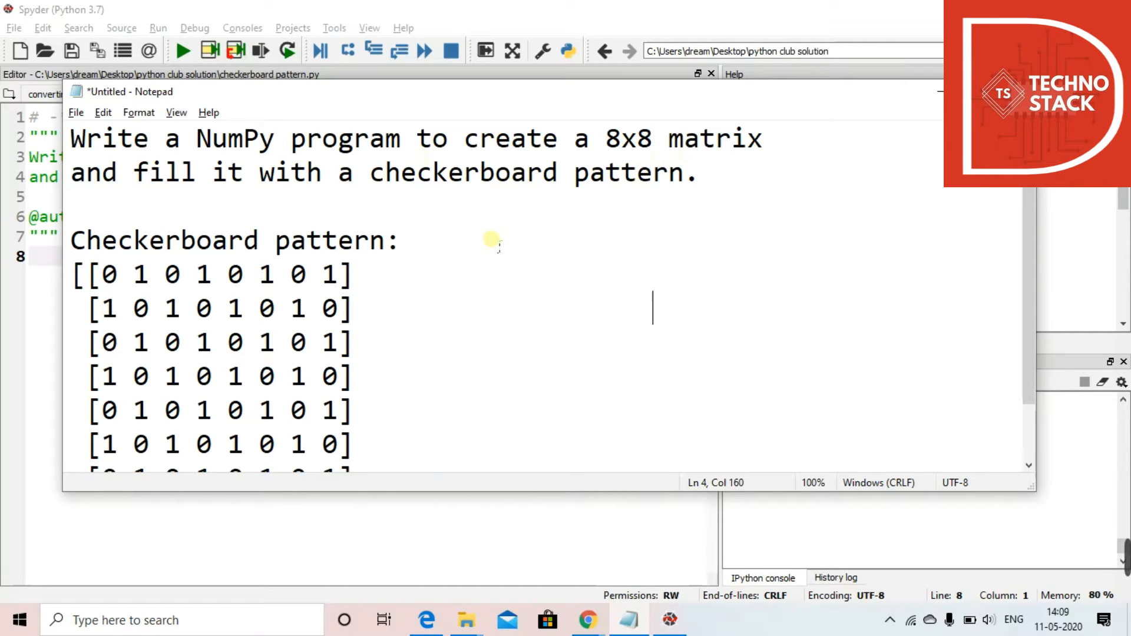
{"action": "mouse_move", "coordinate": [624, 254]}
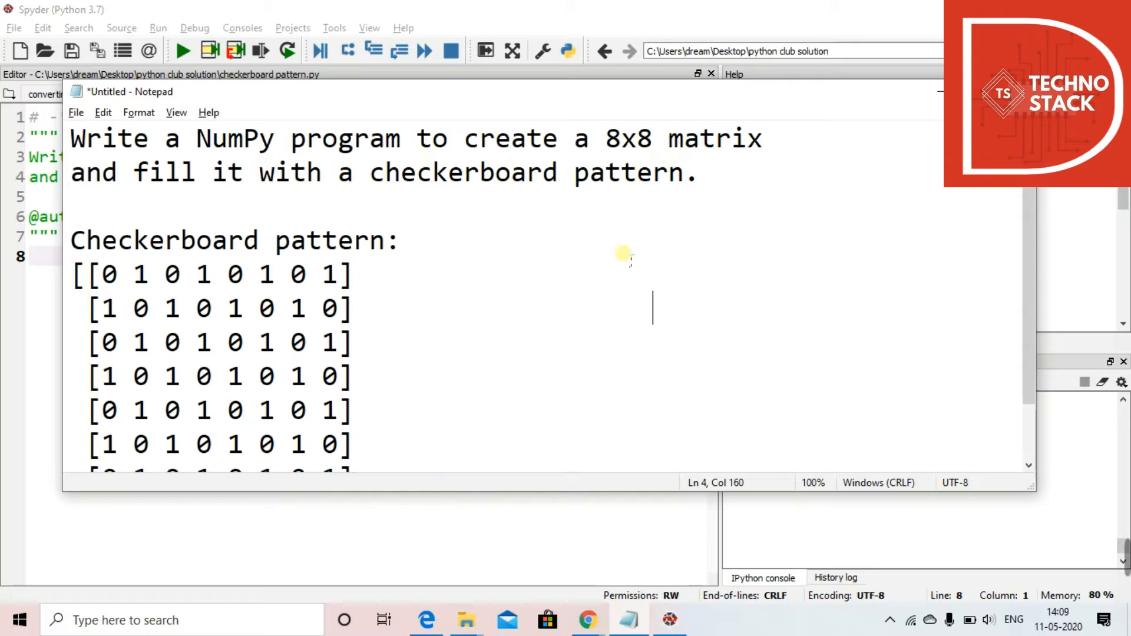
{"action": "mouse_move", "coordinate": [425, 256]}
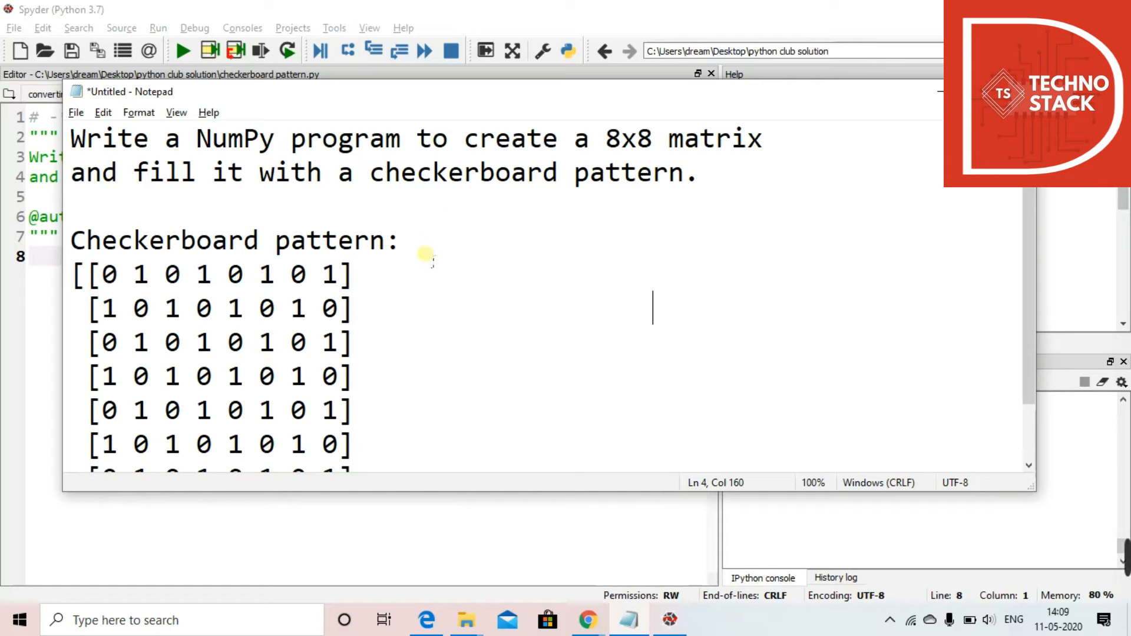
{"action": "mouse_move", "coordinate": [800, 227]}
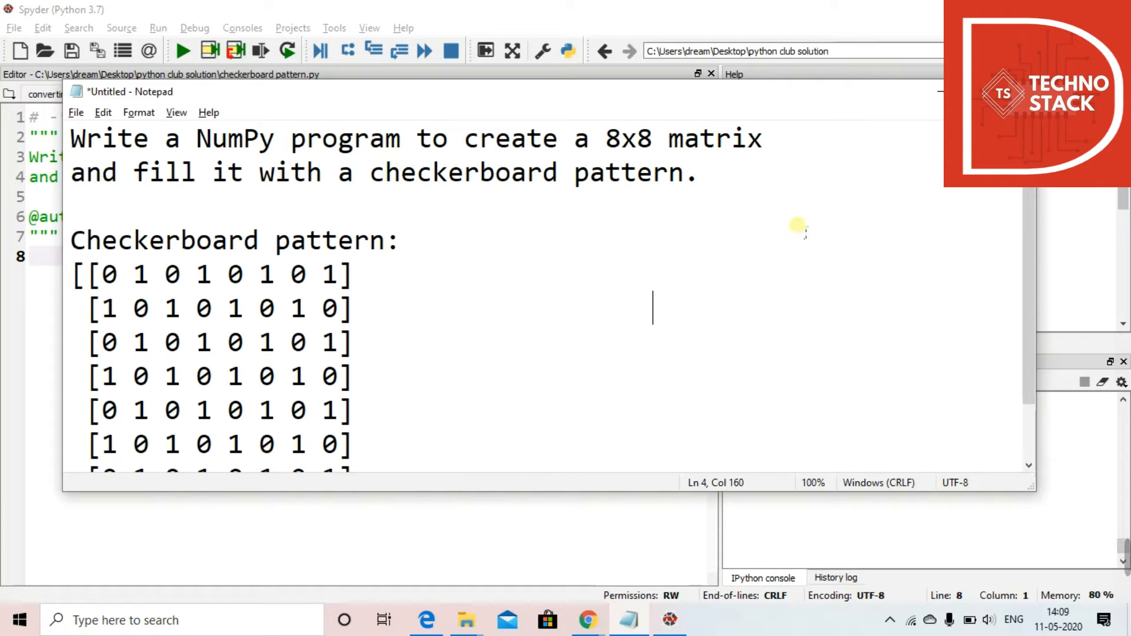
{"action": "mouse_move", "coordinate": [582, 325]}
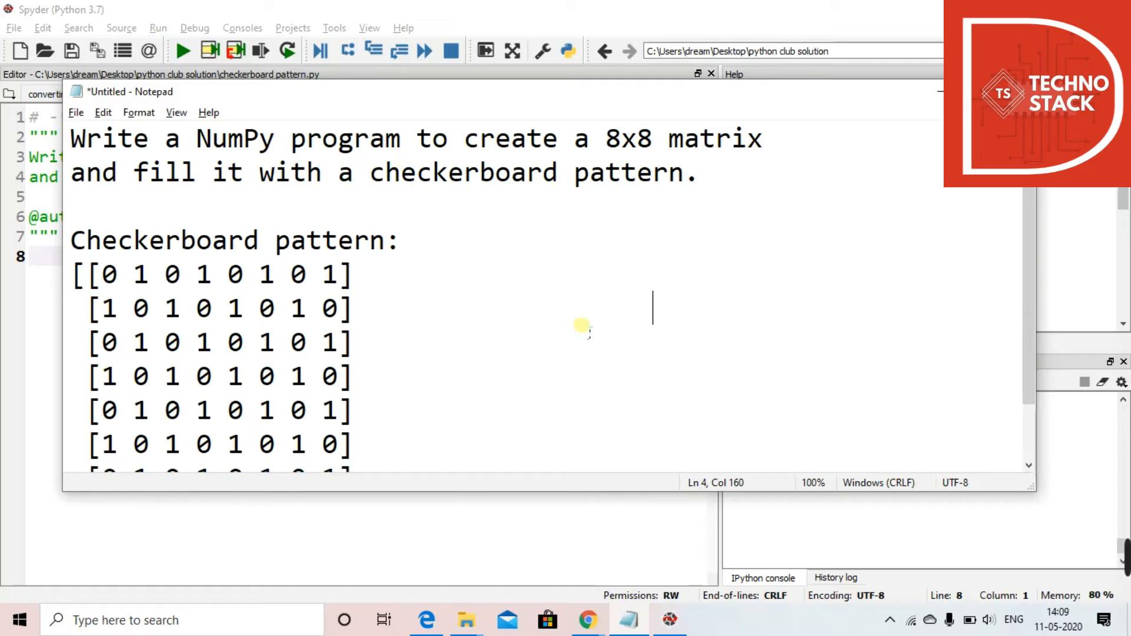
{"action": "mouse_move", "coordinate": [741, 249]}
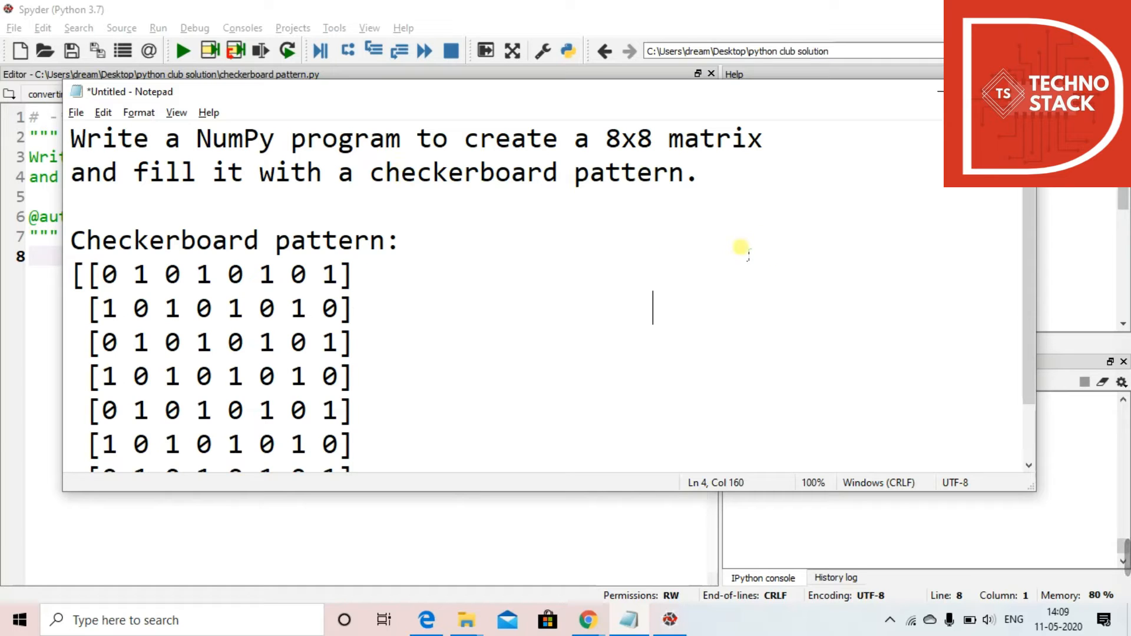
{"action": "mouse_move", "coordinate": [232, 202]}
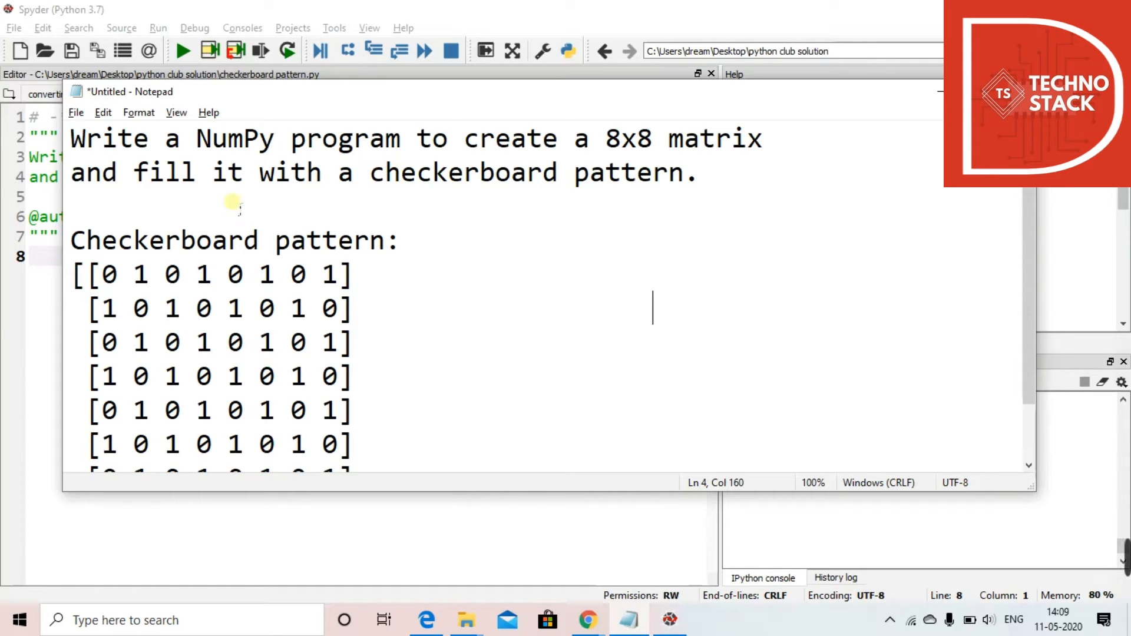
{"action": "mouse_move", "coordinate": [105, 282]}
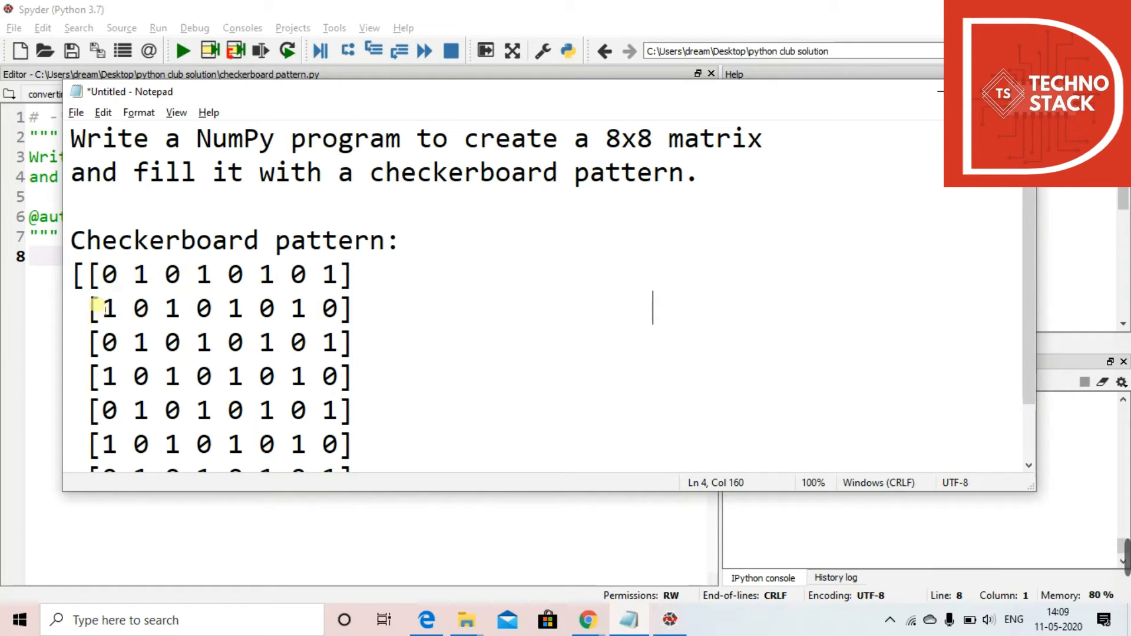
{"action": "mouse_move", "coordinate": [173, 276]}
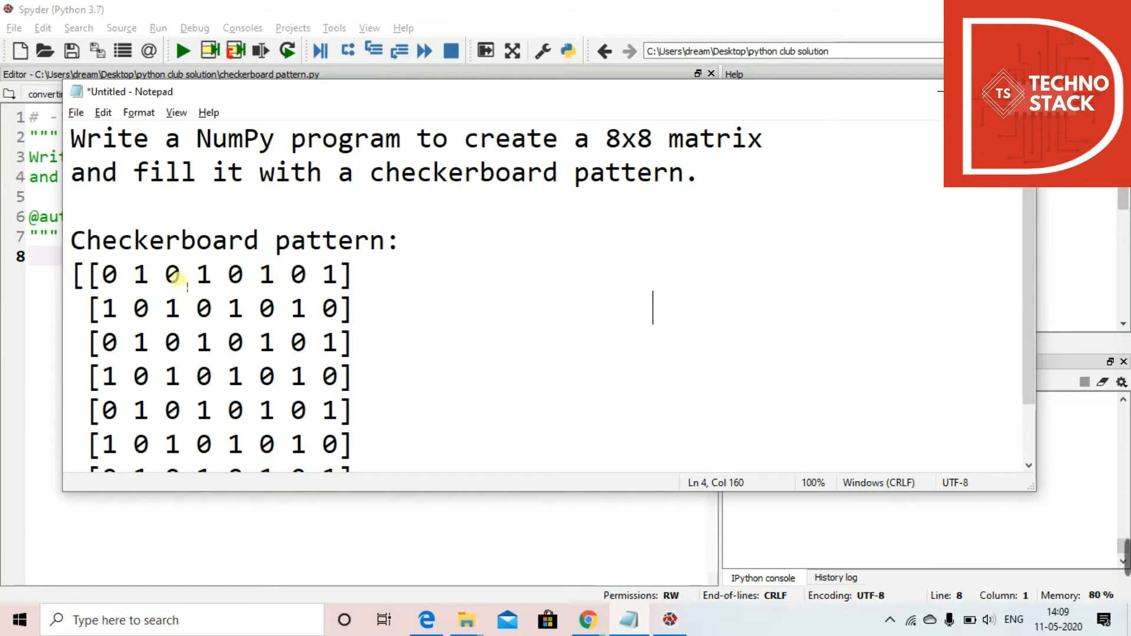
{"action": "mouse_move", "coordinate": [105, 309]}
{"action": "type", "text": "import numpy as np"}
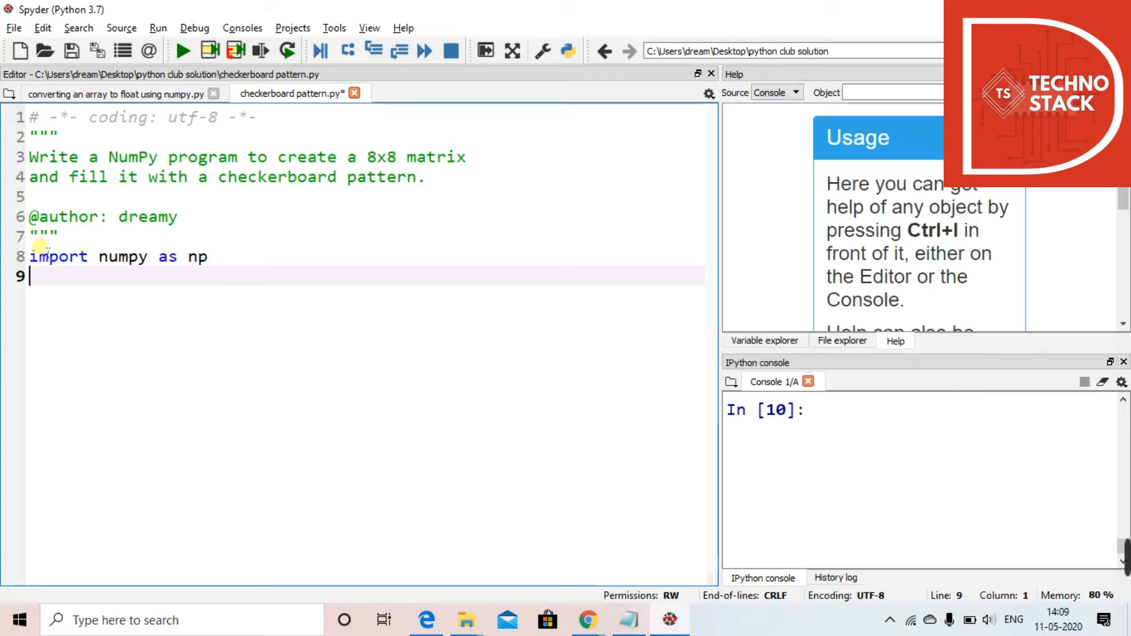
Write x=np.ones((3,3)) and start a print line for the 'CheckerBoard Pattern:' heading
{"action": "type", "text": "x="}
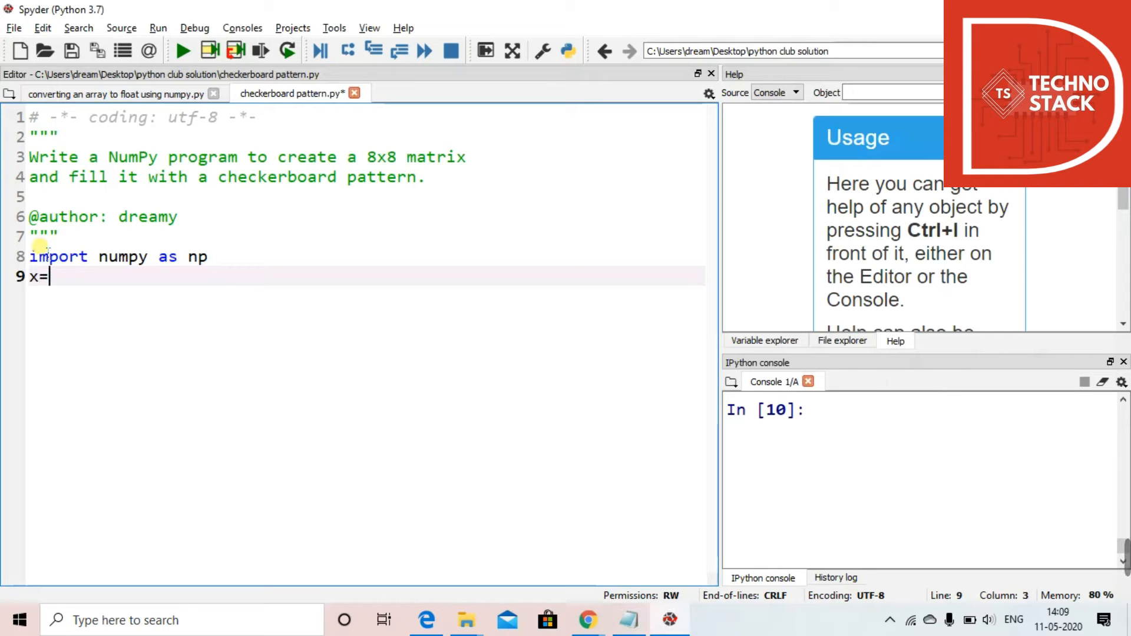
{"action": "type", "text": "np."}
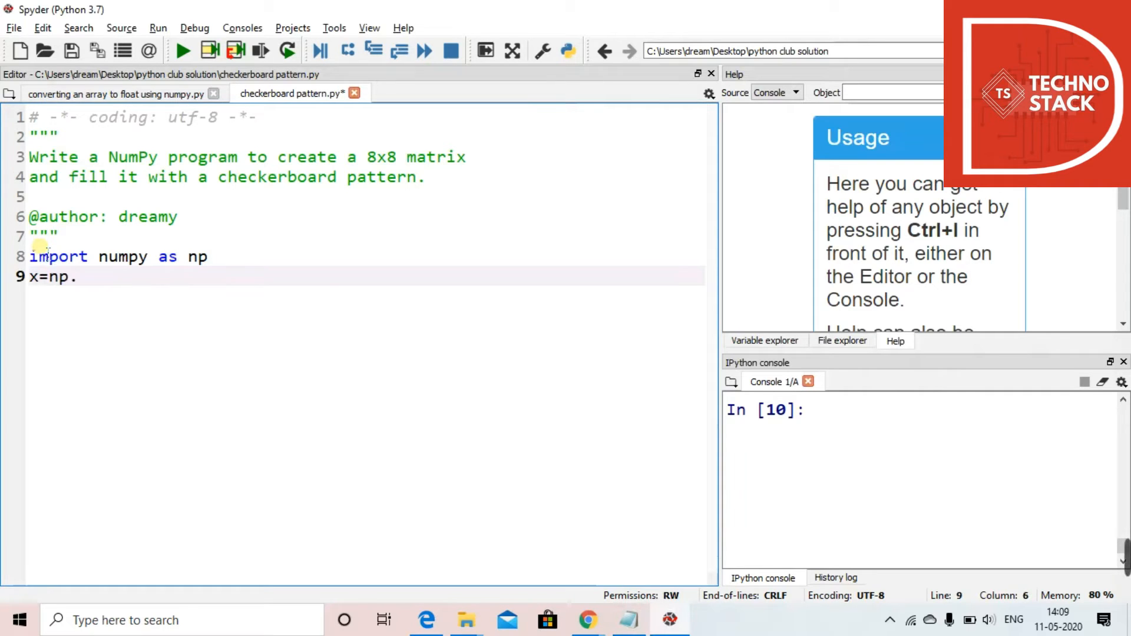
{"action": "type", "text": "ones("}
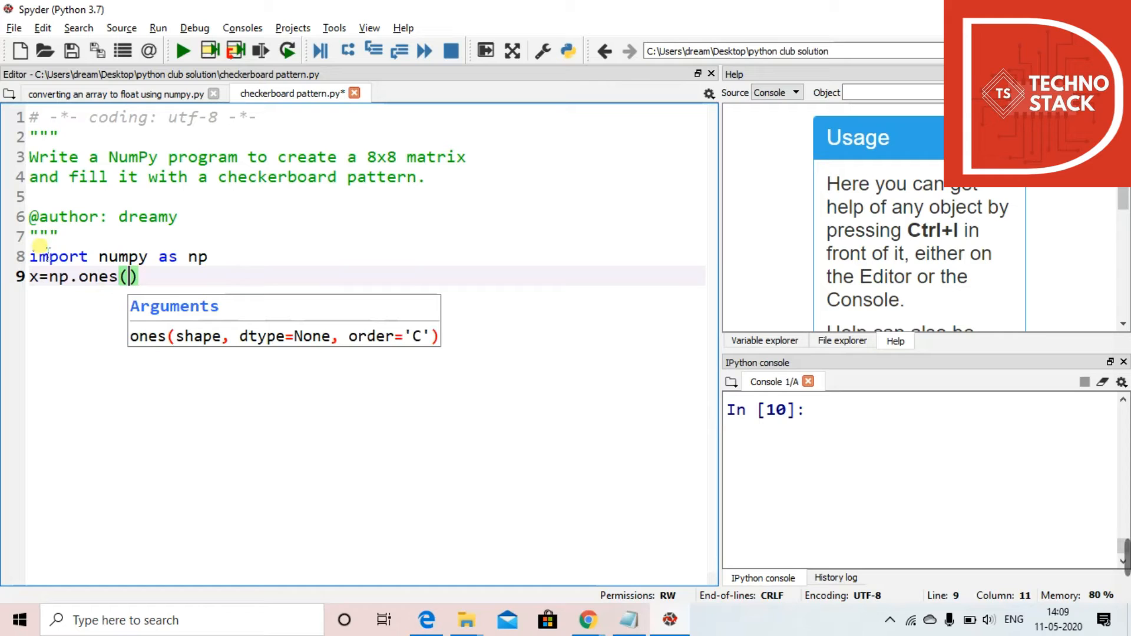
{"action": "type", "text": "(3"}
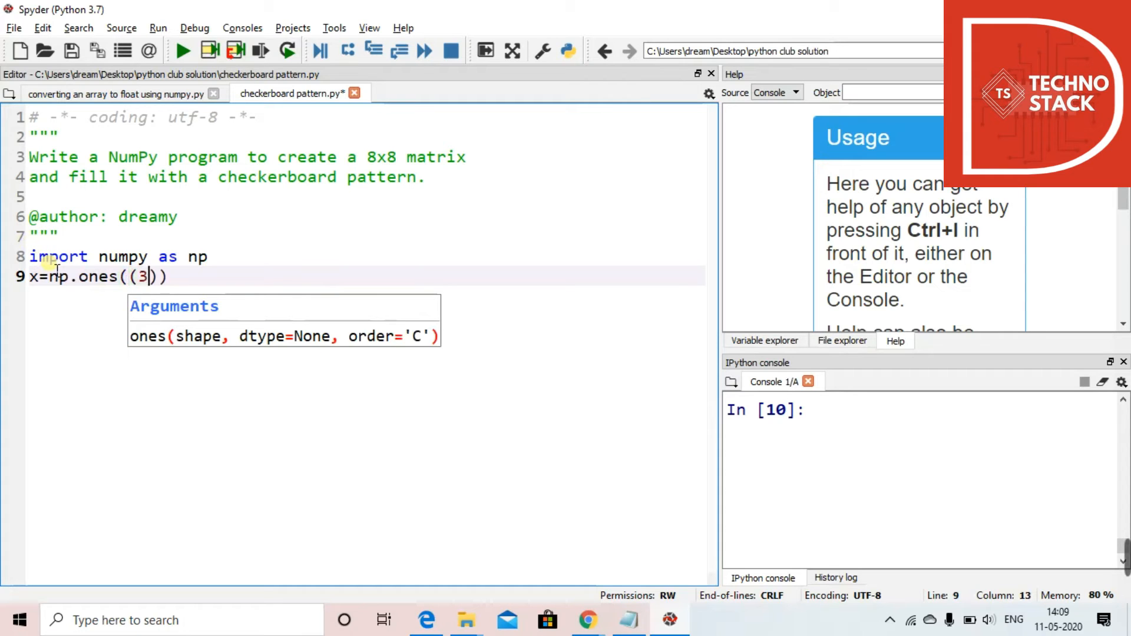
{"action": "type", "text": ",3"}
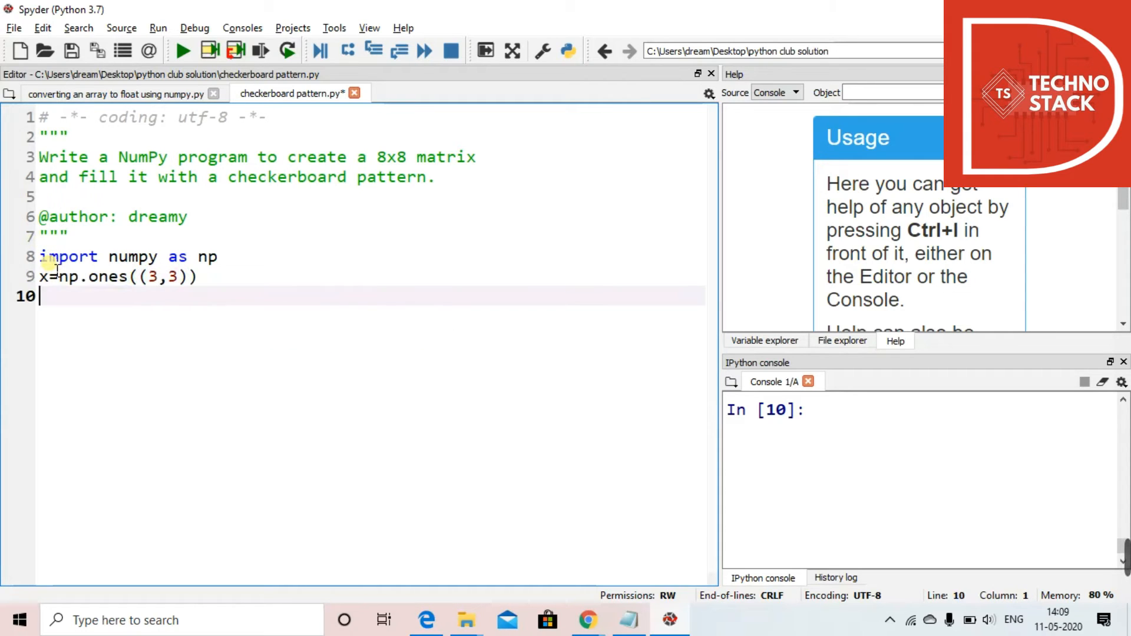
{"action": "type", "text": "print("}
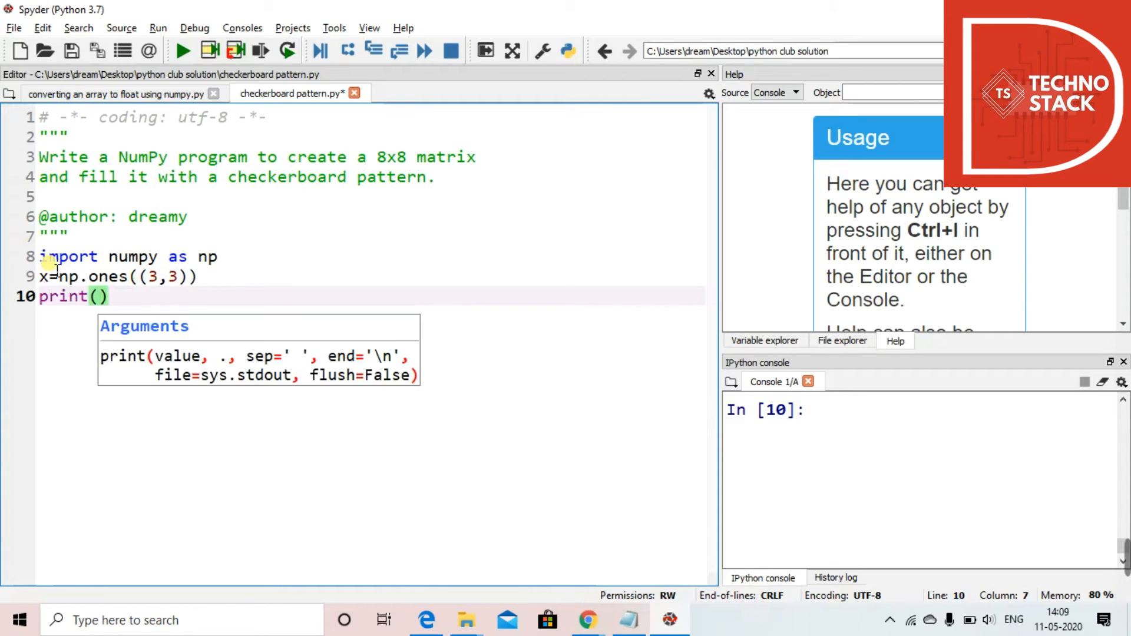
{"action": "type", "text": "CheckerBoard Pattern:\""}
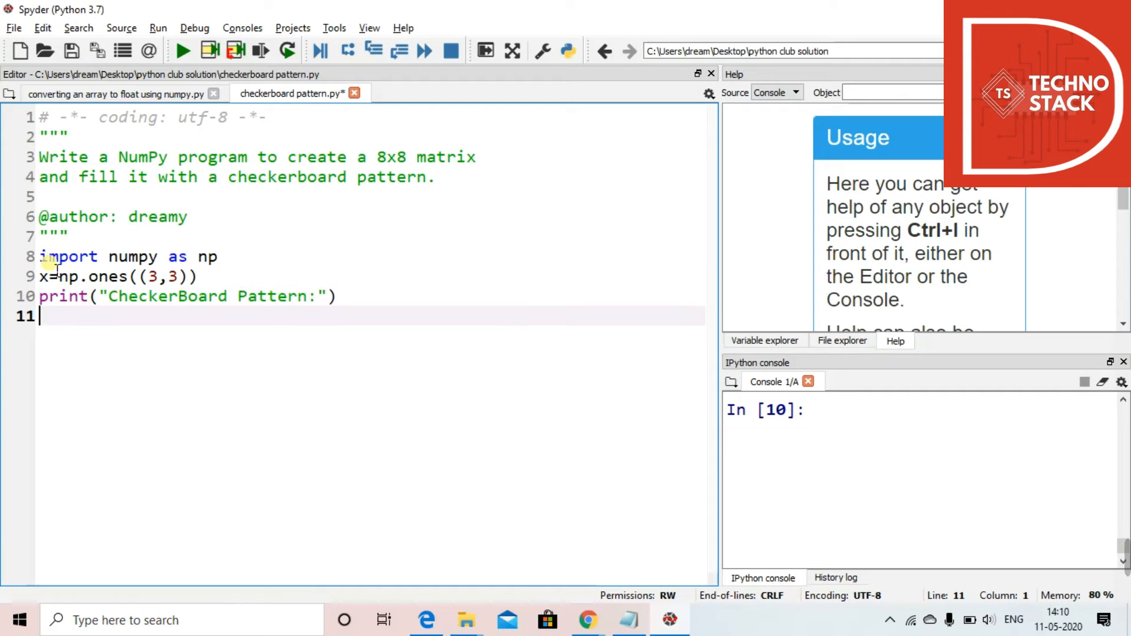
Add the line x=np.zeros((8,8),dtype=int) to the script
{"action": "type", "text": "x="}
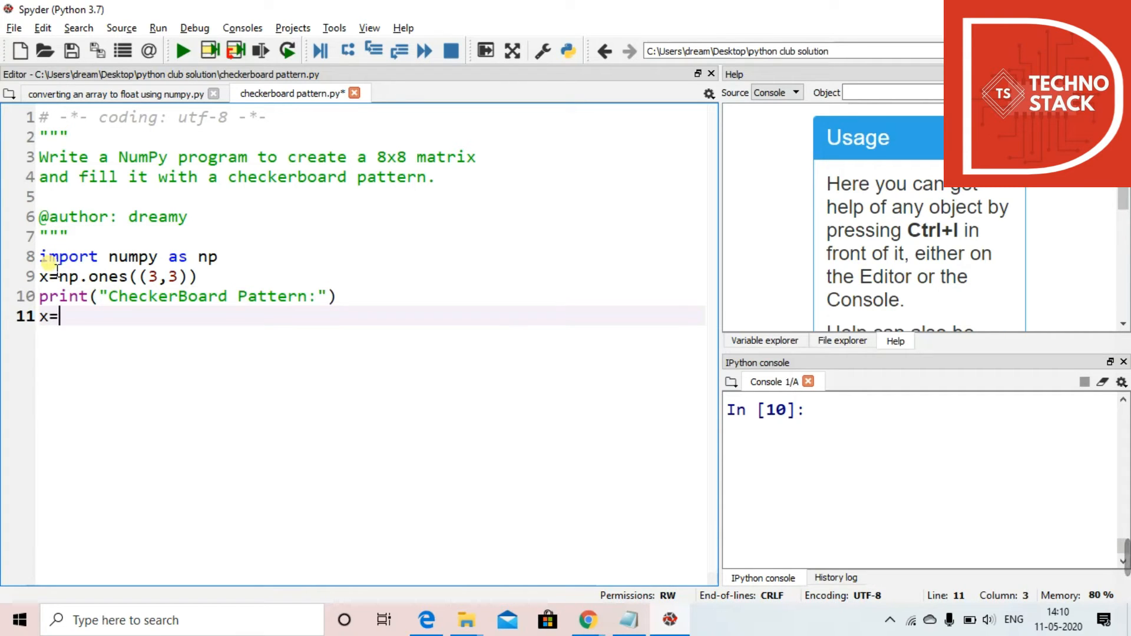
{"action": "type", "text": "np."}
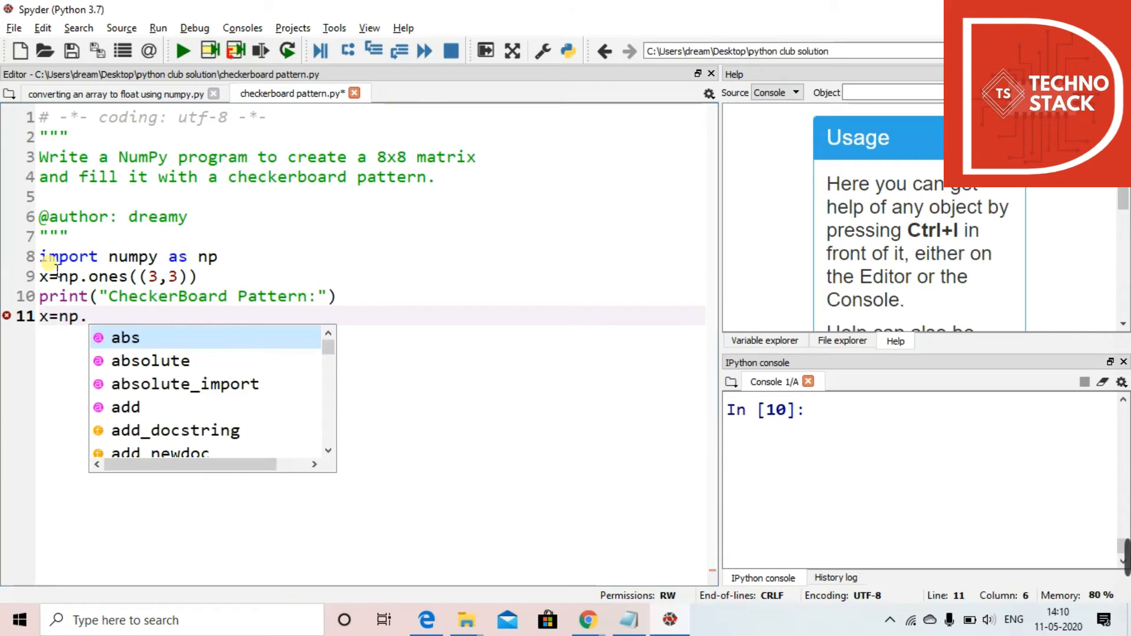
{"action": "type", "text": "zeros((8,8"}
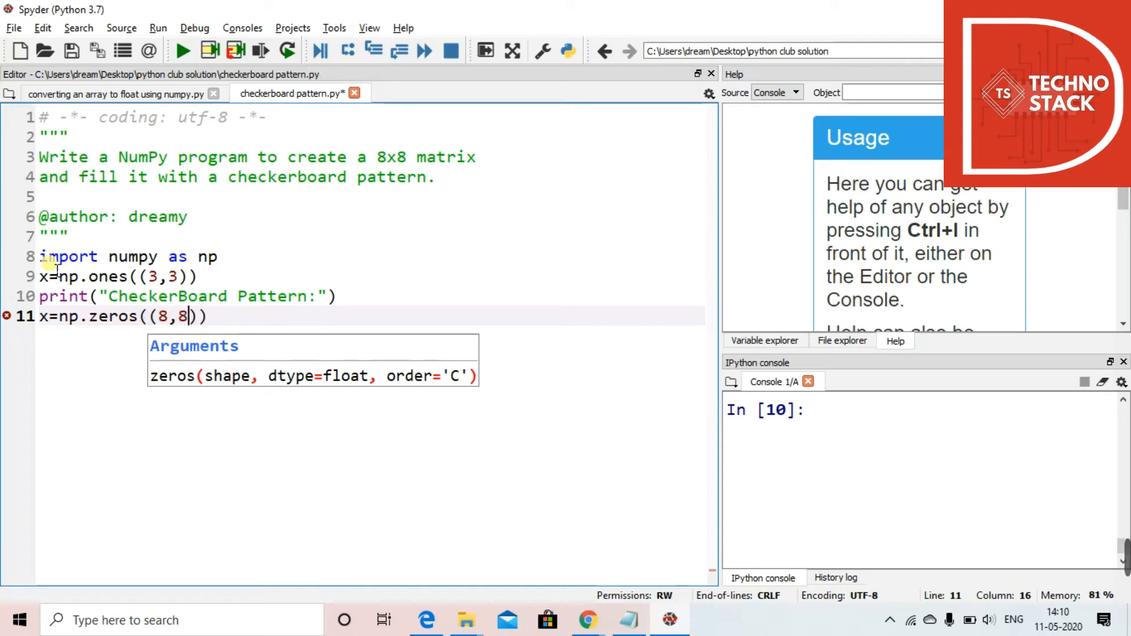
{"action": "type", "text": ","}
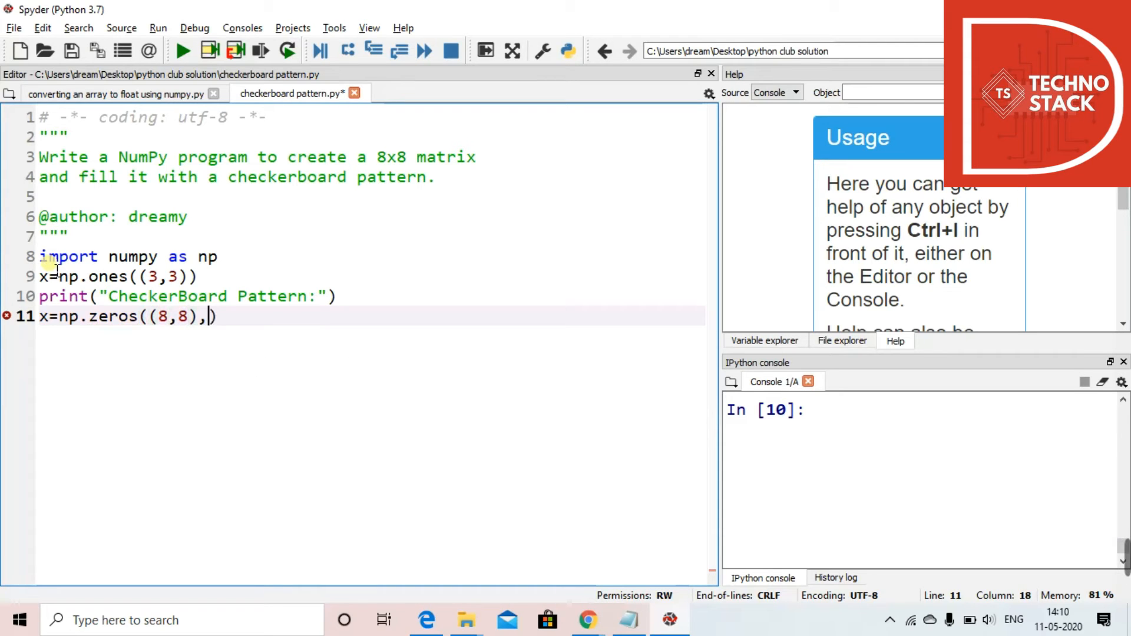
{"action": "type", "text": "dtype="}
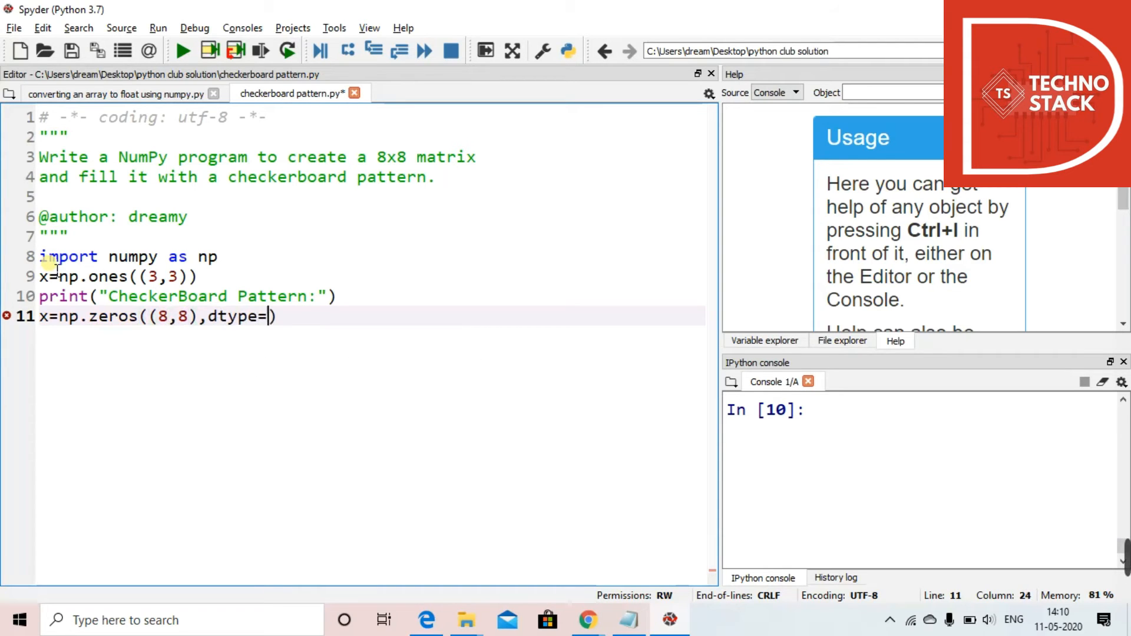
{"action": "type", "text": "int)"}
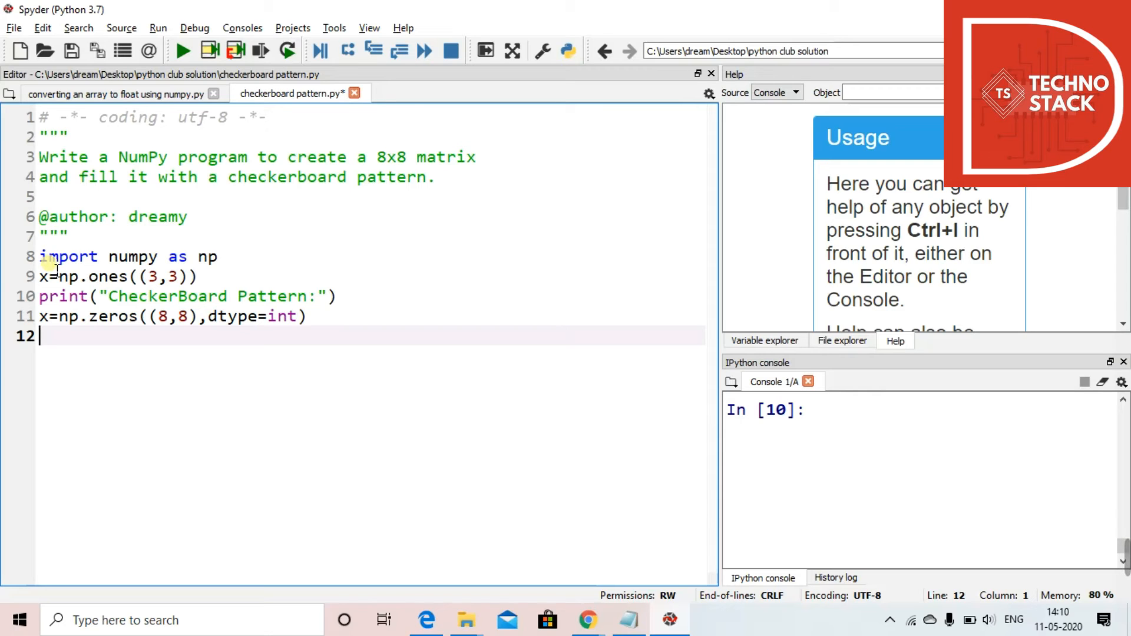
Add the slicing line x[1::2,::2]=1
{"action": "type", "text": "x"}
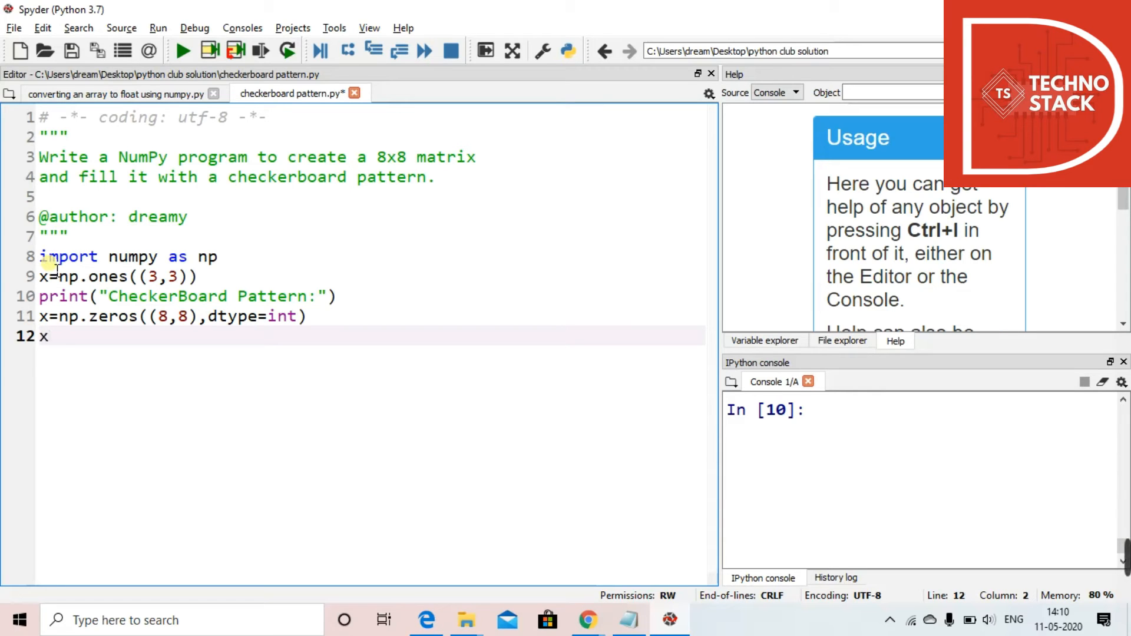
{"action": "type", "text": "[]"}
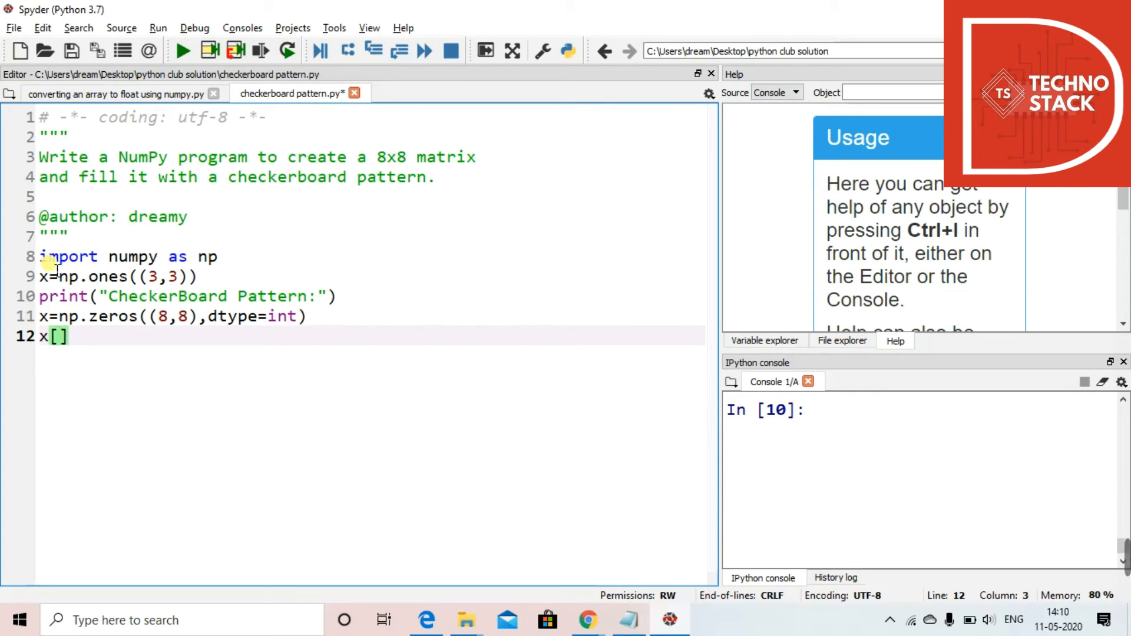
{"action": "type", "text": "1::2"}
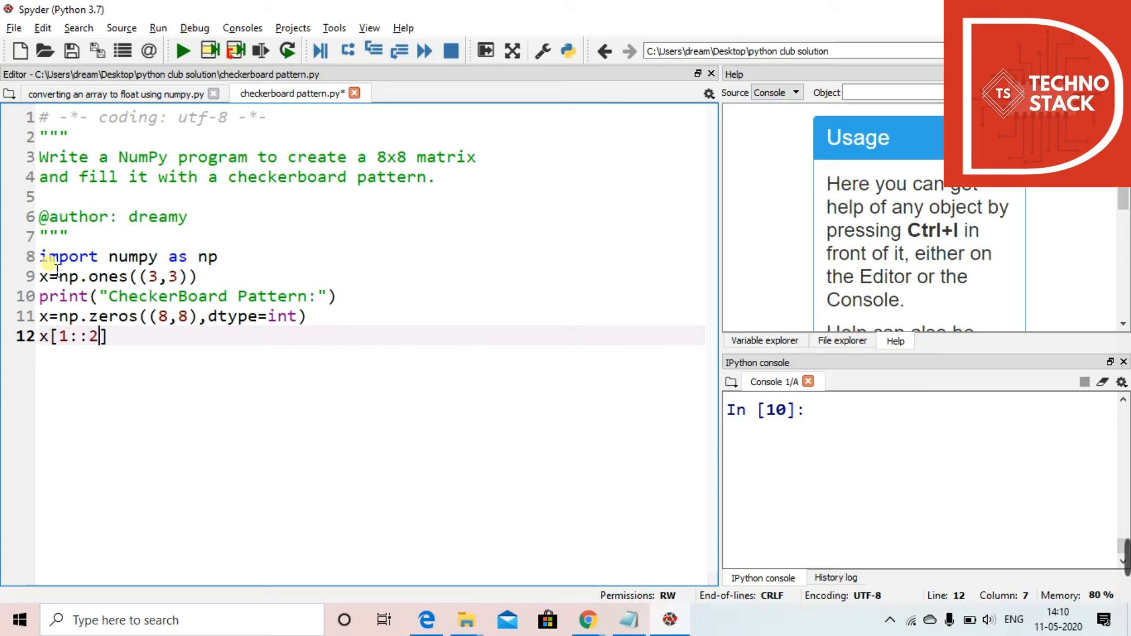
{"action": "type", "text": ","}
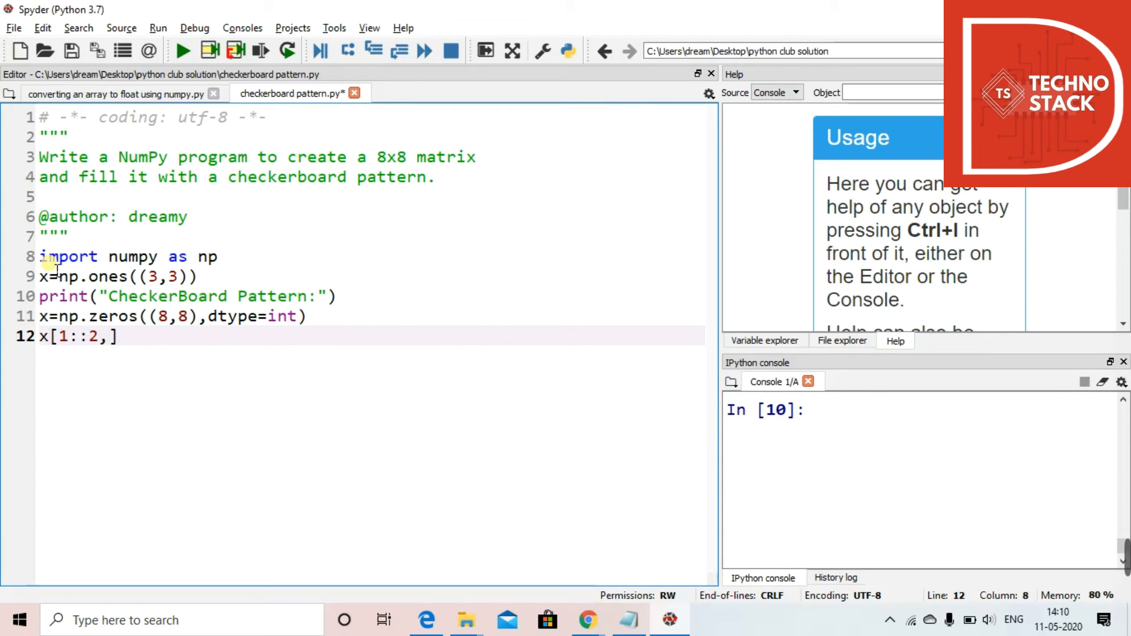
{"action": "type", "text": "::2"}
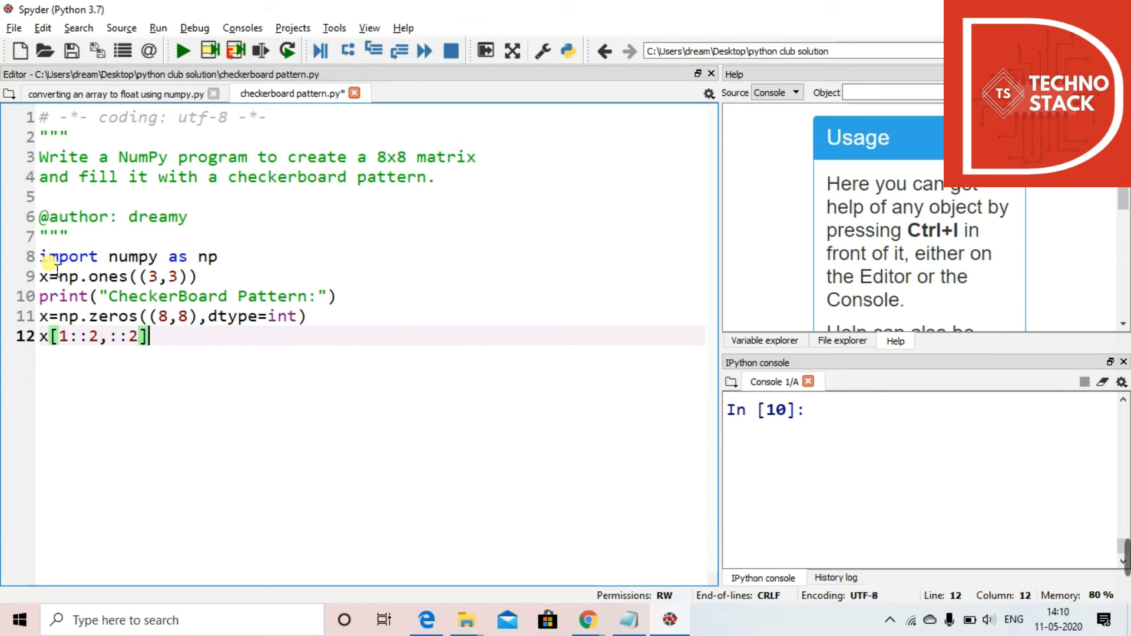
{"action": "type", "text": "=1"}
{"action": "type", "text": "x[::"}
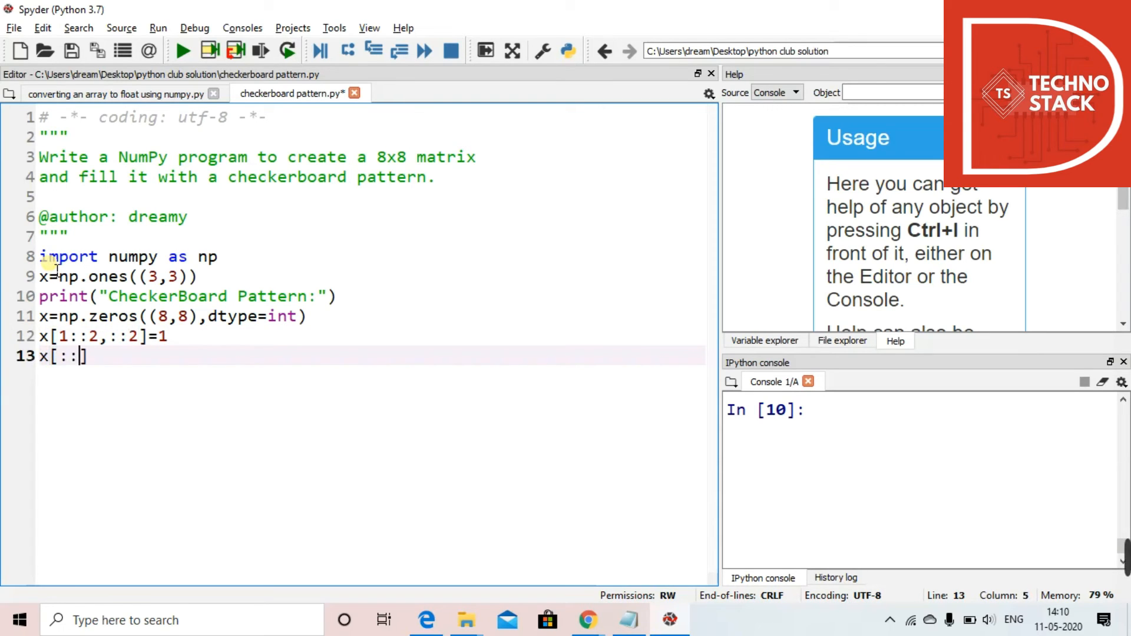
Add x[::2,1::2]=1 and a final print(x) line
{"action": "type", "text": "2,"}
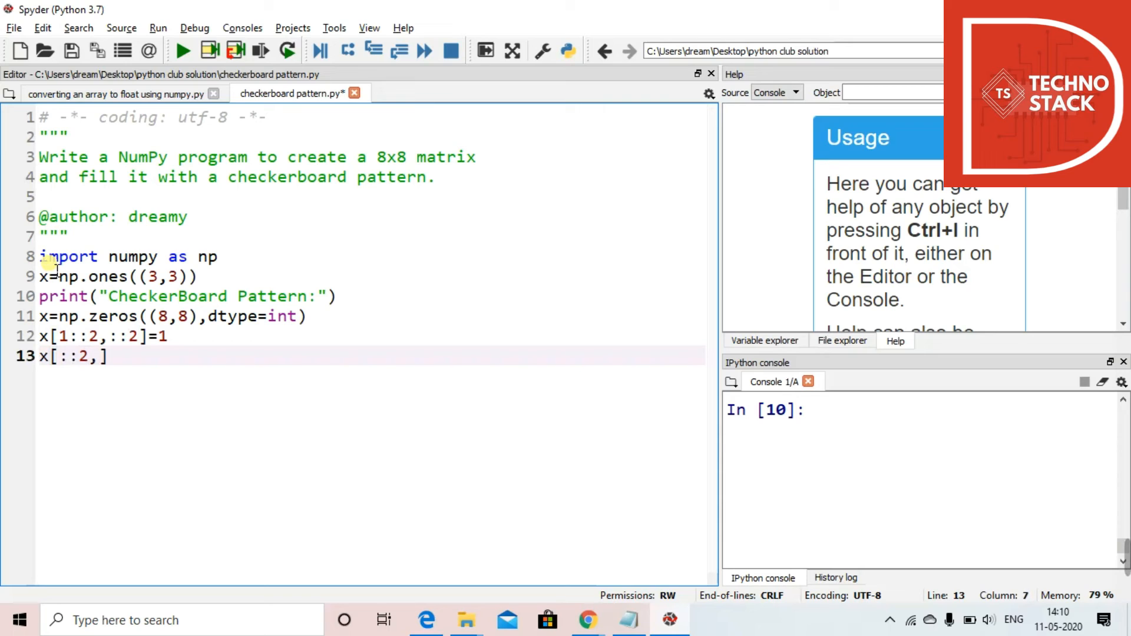
{"action": "type", "text": "1::2"}
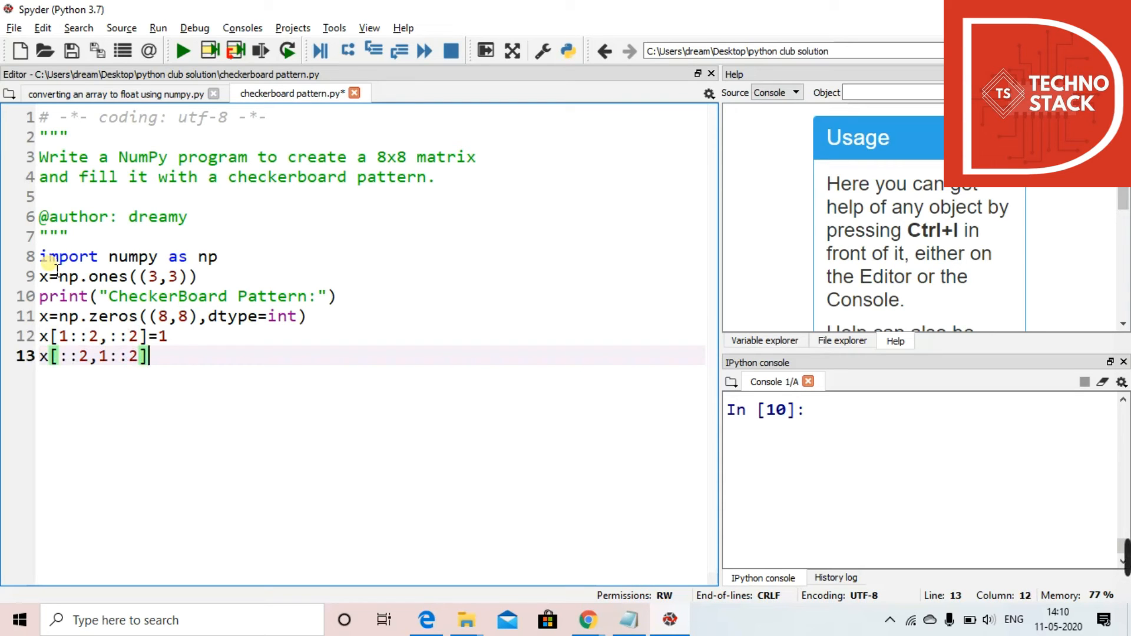
{"action": "type", "text": "=1"}
{"action": "type", "text": "p"}
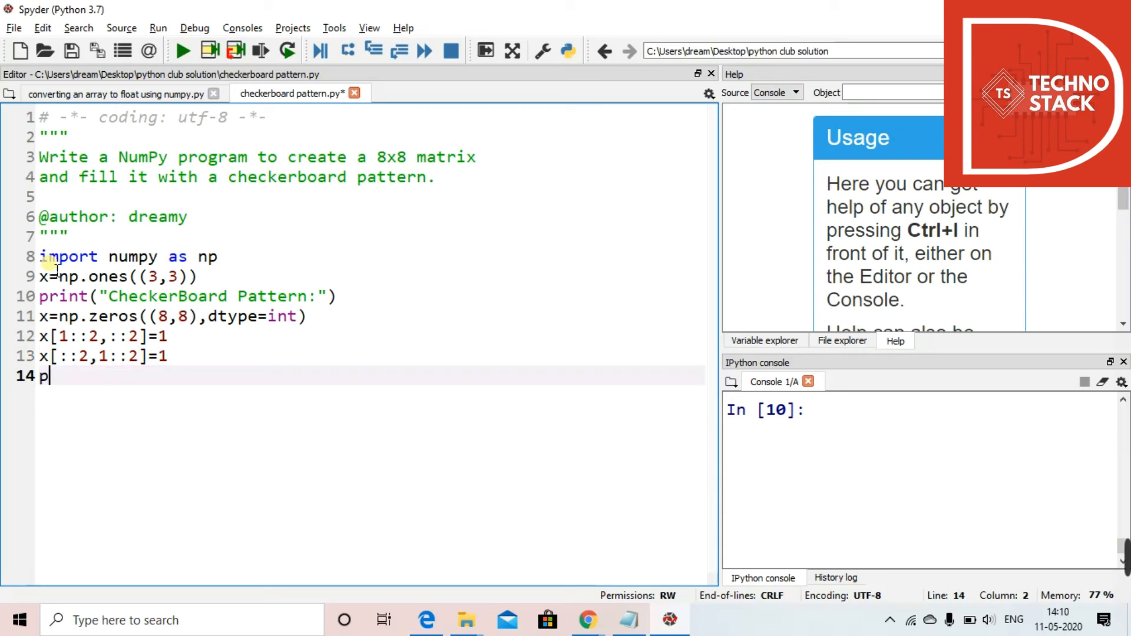
{"action": "type", "text": "rint(x)"}
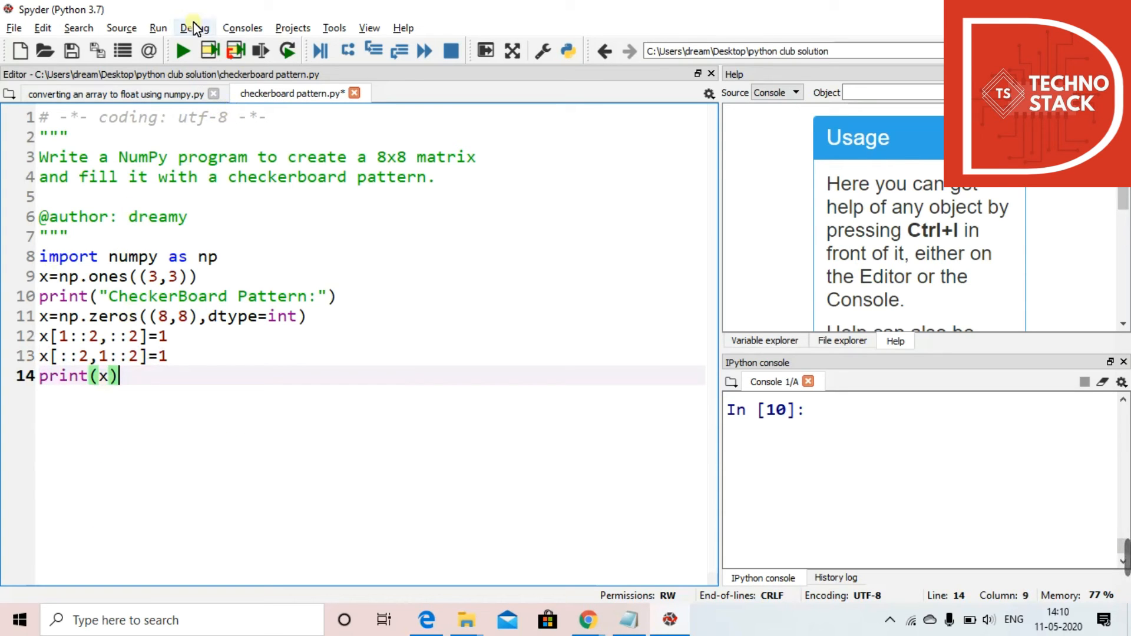
Run the script and scroll the IPython console to view the 8x8 checkerboard
{"action": "left_click", "coordinate": [183, 51]}
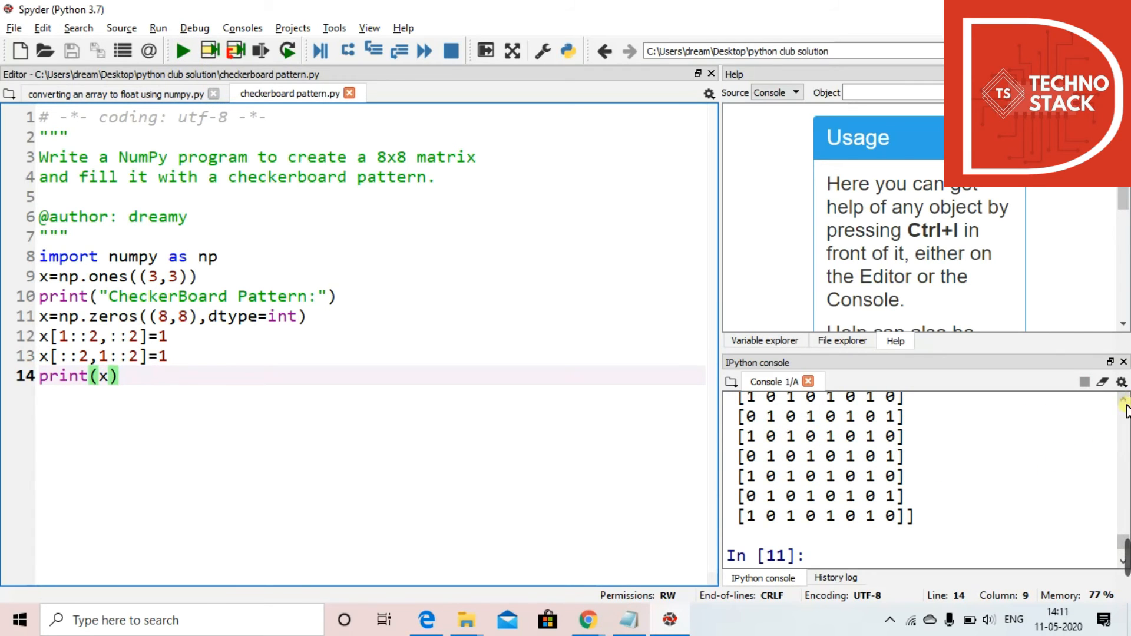
{"action": "scroll", "scroll_direction": "up", "scroll_amount": 3}
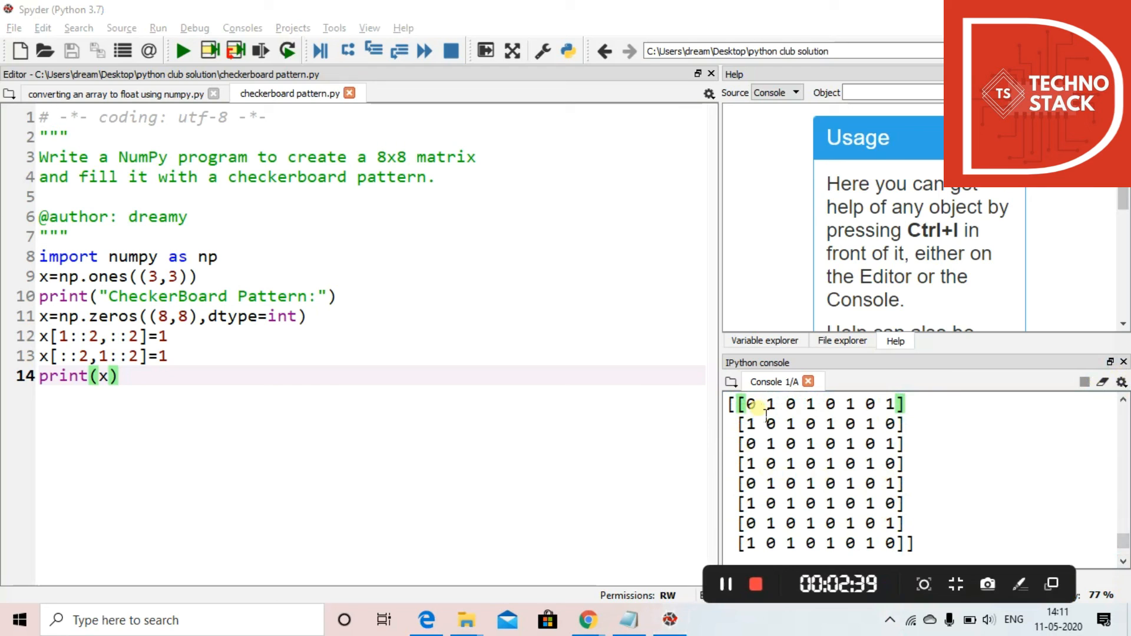
{"action": "mouse_move", "coordinate": [713, 511]}
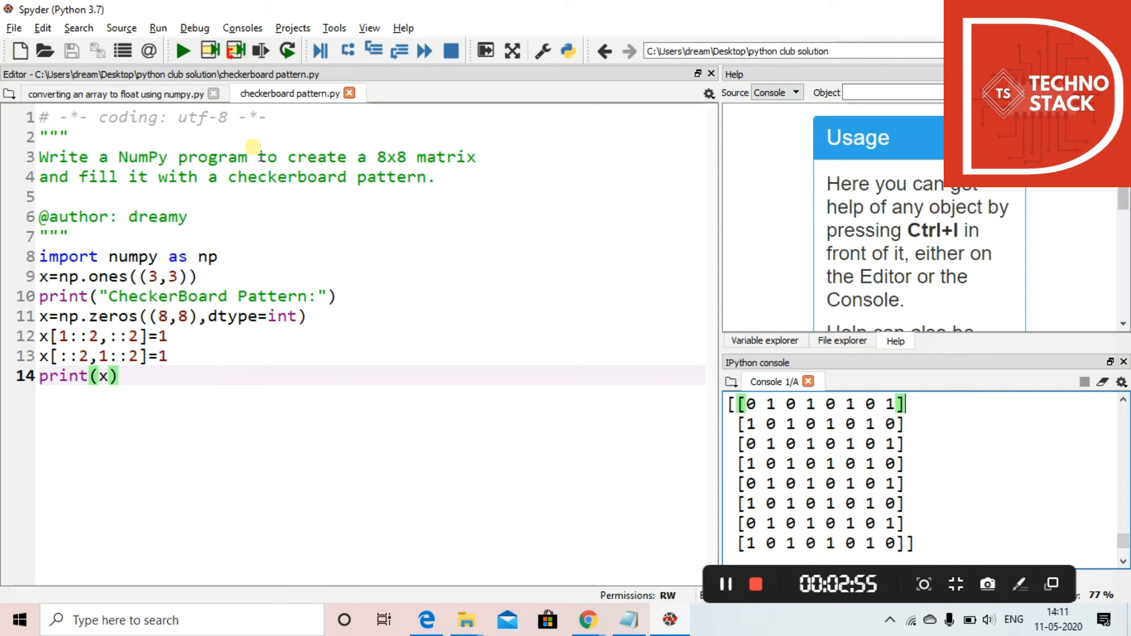
{"action": "mouse_move", "coordinate": [238, 93]}
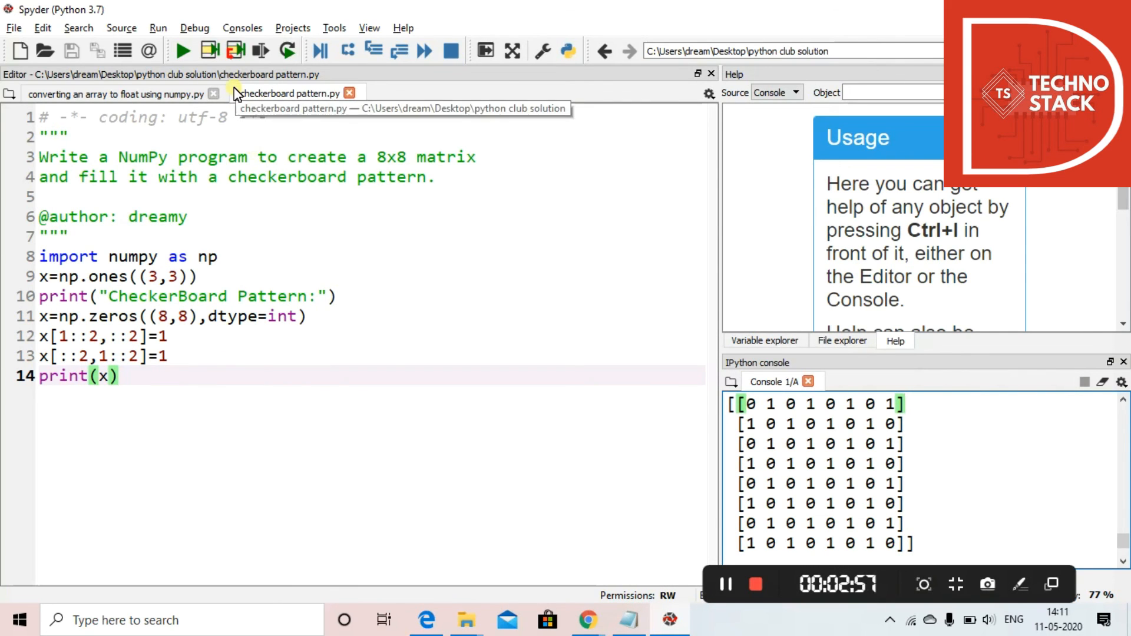